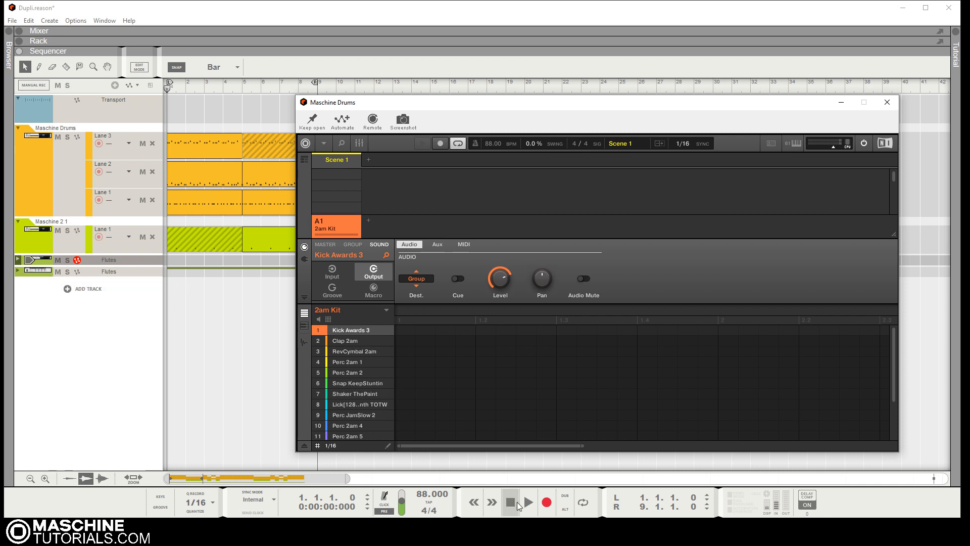
Step: Audition the Maschine drum pattern briefly, then switch the main view to the mixer
left_click(528, 502)
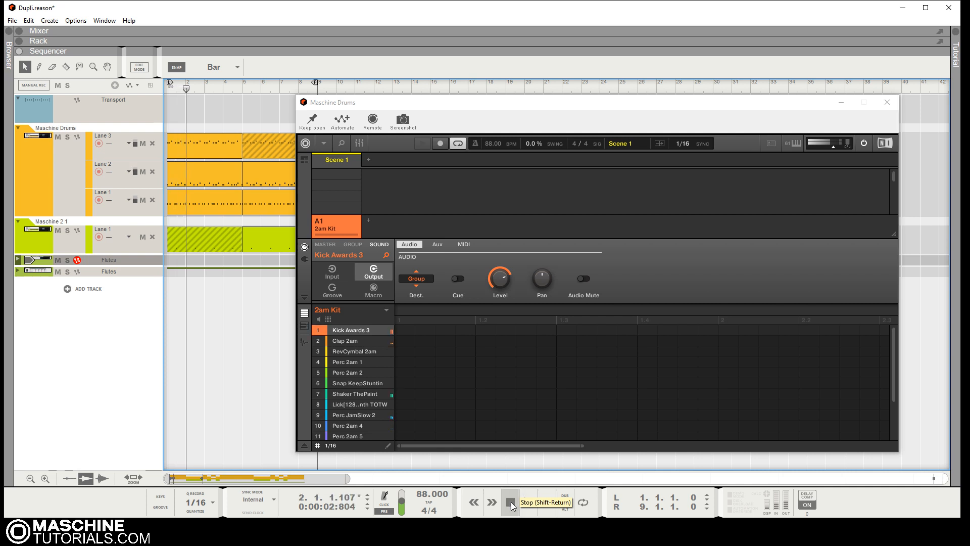
left_click(509, 501)
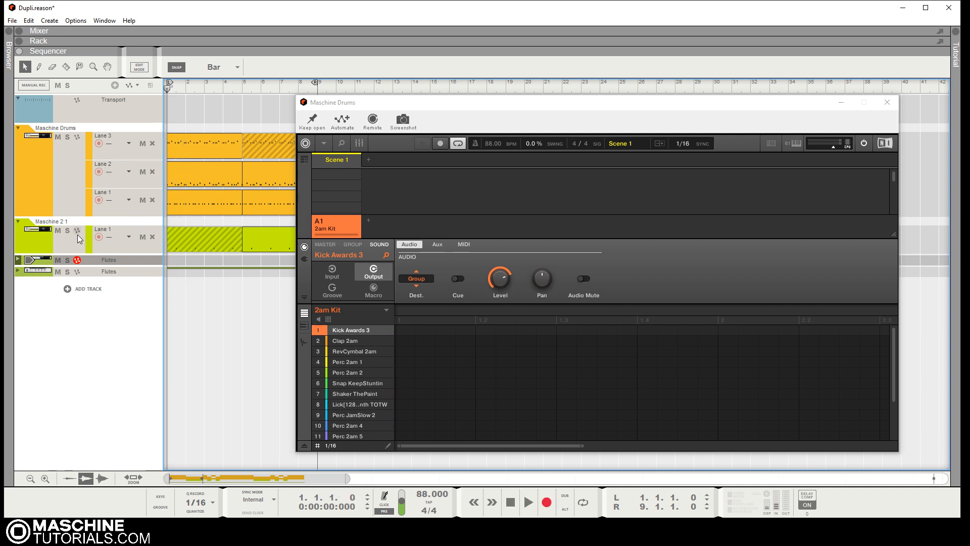
mouse_move(122, 249)
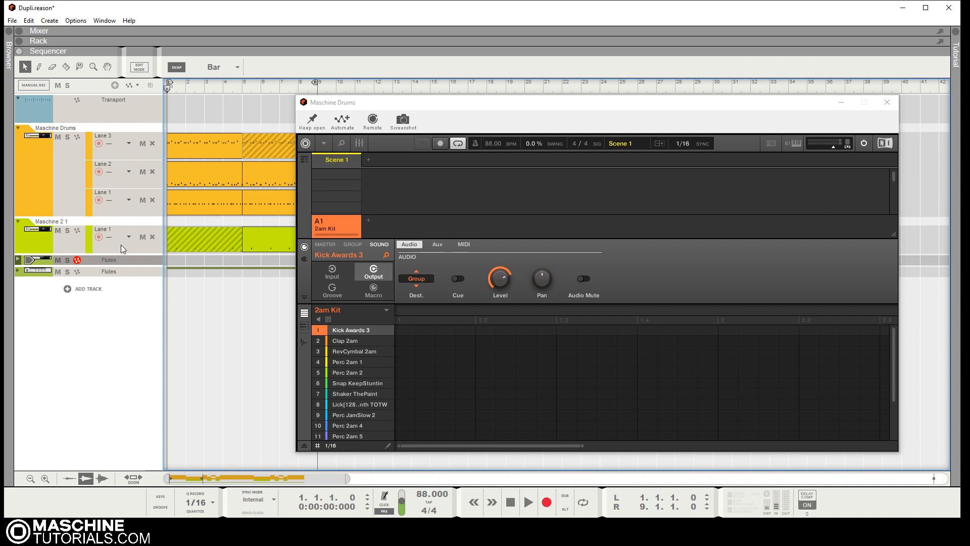
mouse_move(142, 236)
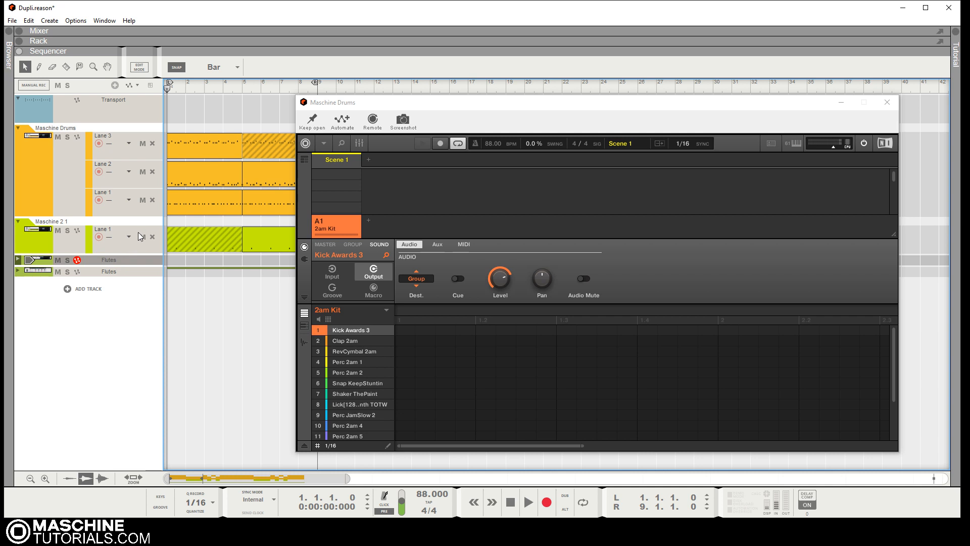
mouse_move(122, 150)
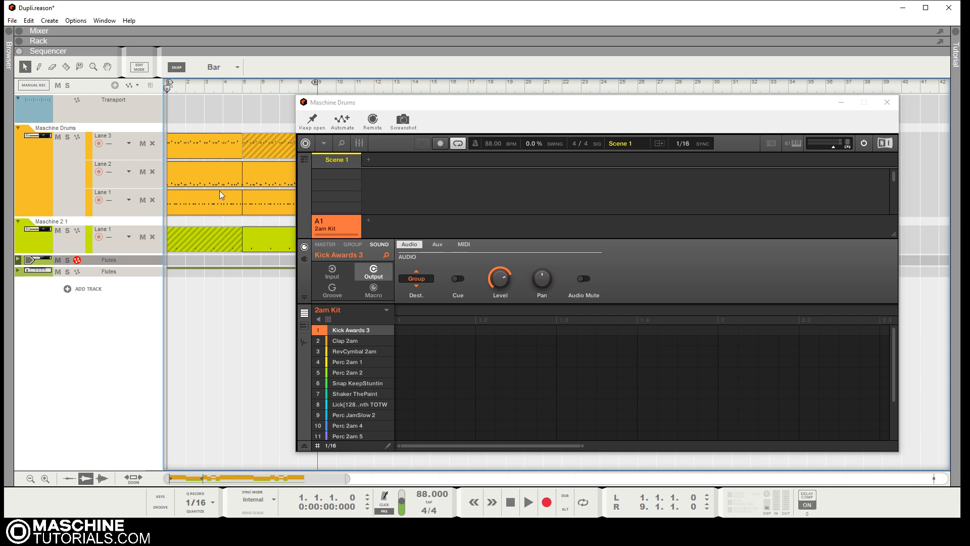
left_click(39, 31)
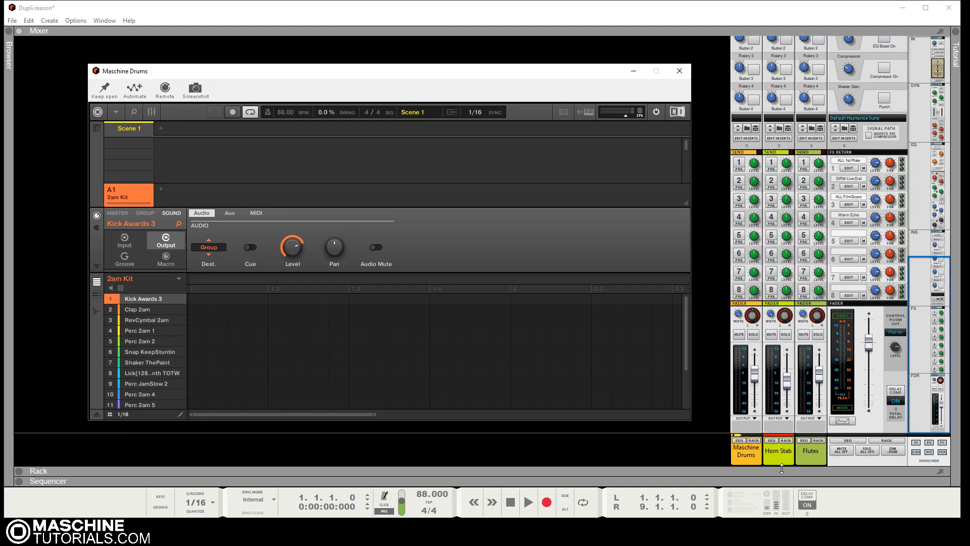
mouse_move(610, 380)
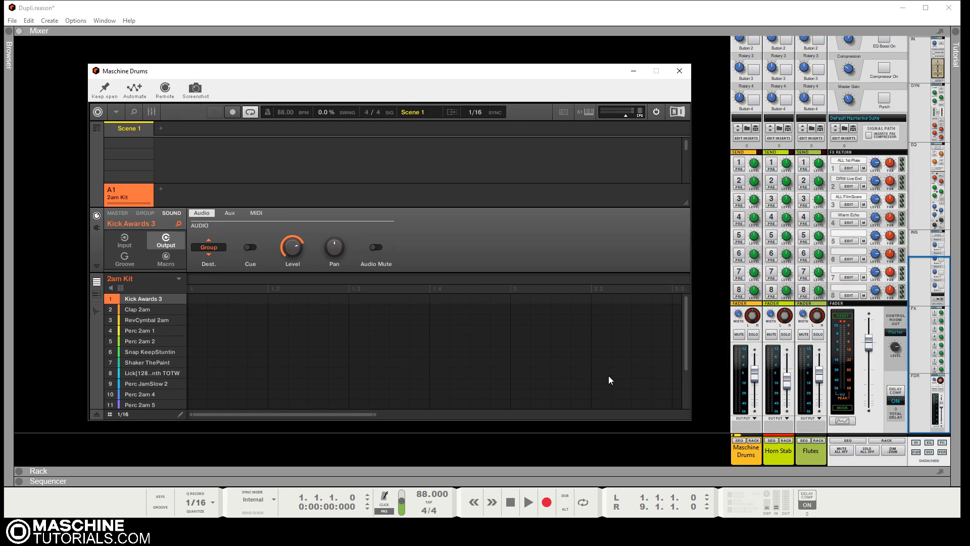
Step: Play the drums through the mixer and stop before creating new channels
left_click(528, 501)
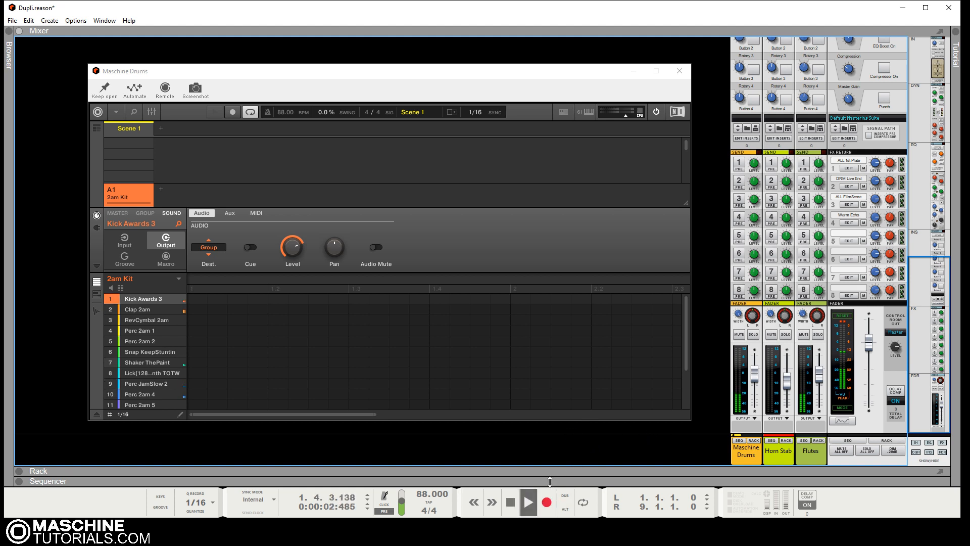
left_click(528, 502)
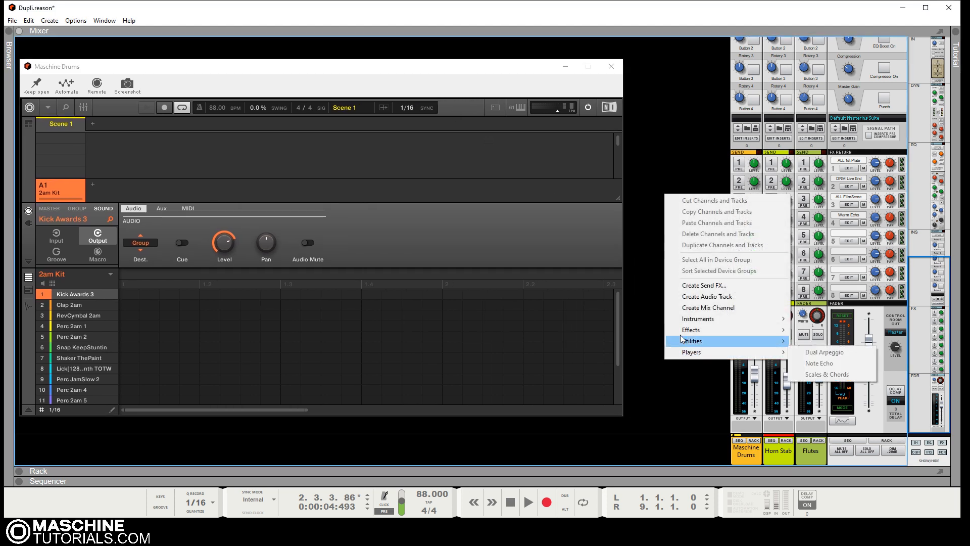
Step: Create a new Mix Channel after Flutes and select the Clap 2am sound in the kit
left_click(708, 308)
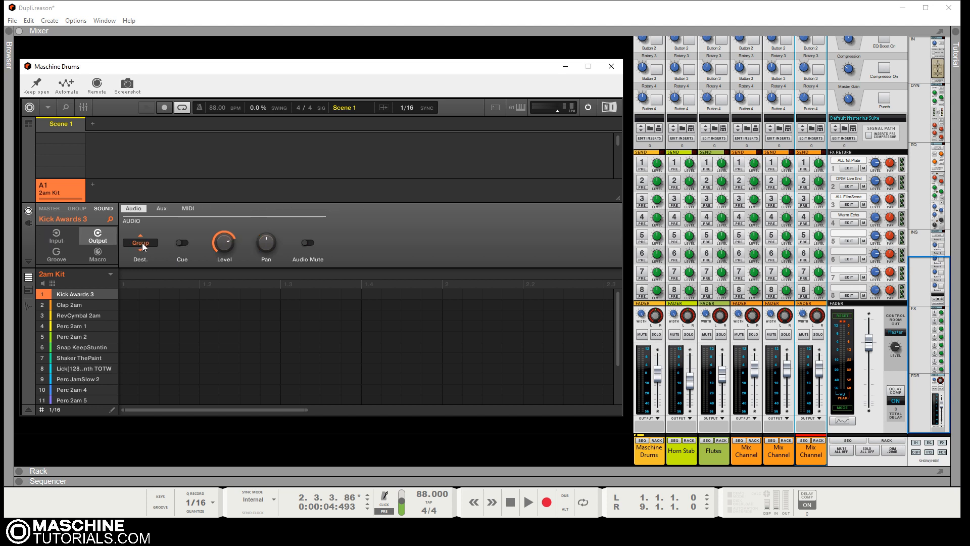
left_click(140, 243)
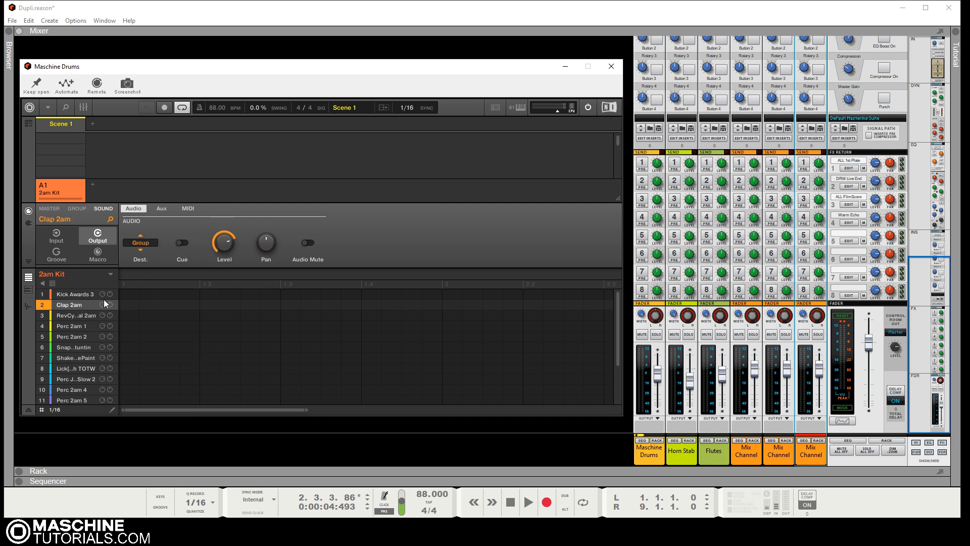
Step: Route Clap 2am to the Ext. 2 output and audition the change
left_click(140, 255)
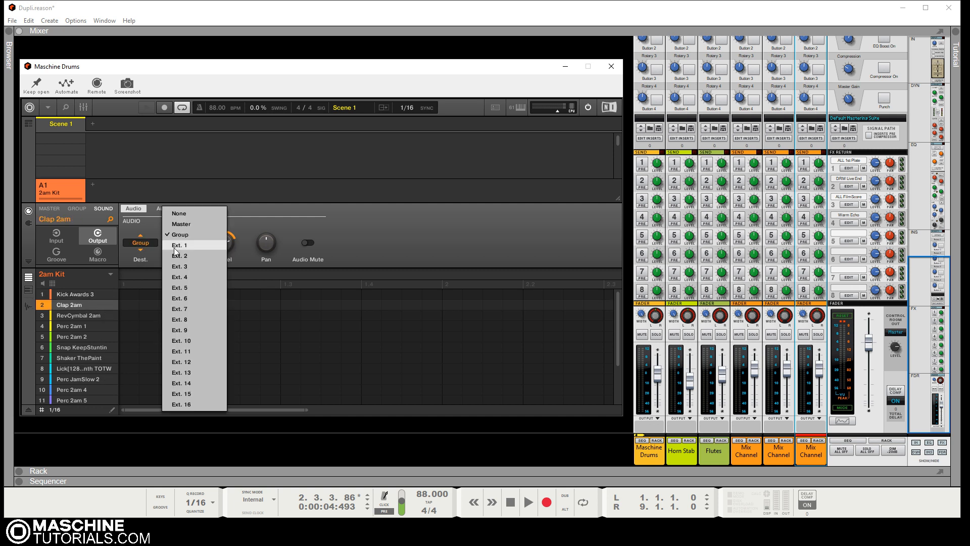
left_click(181, 255)
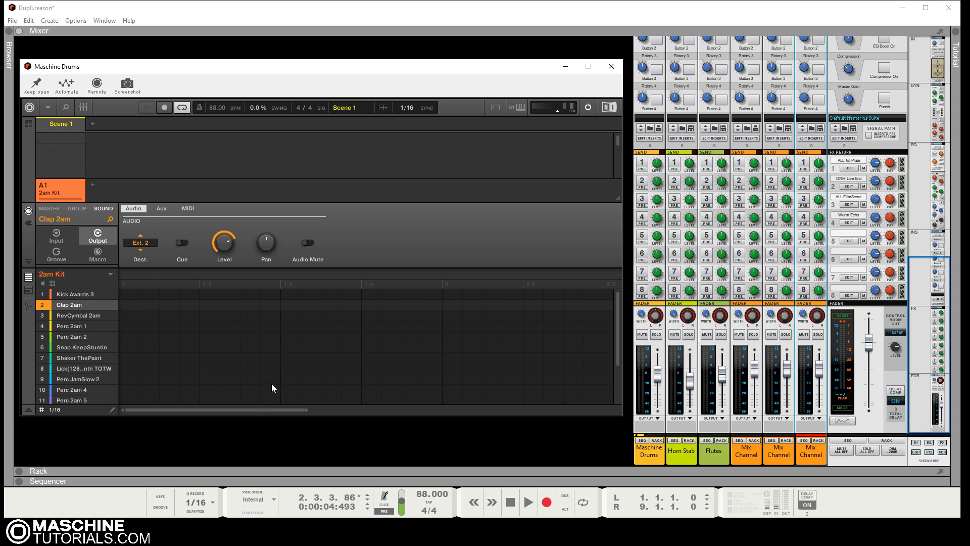
left_click(527, 501)
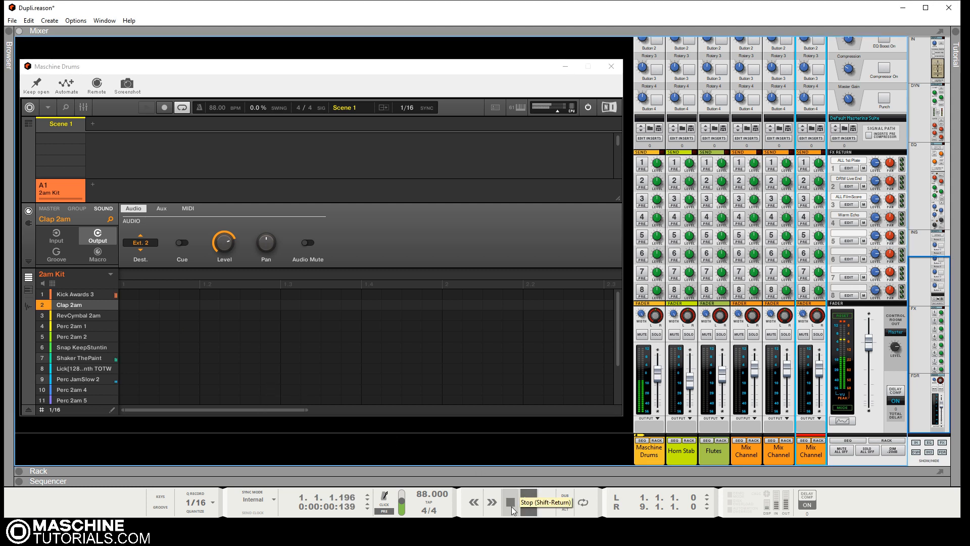
left_click(529, 502)
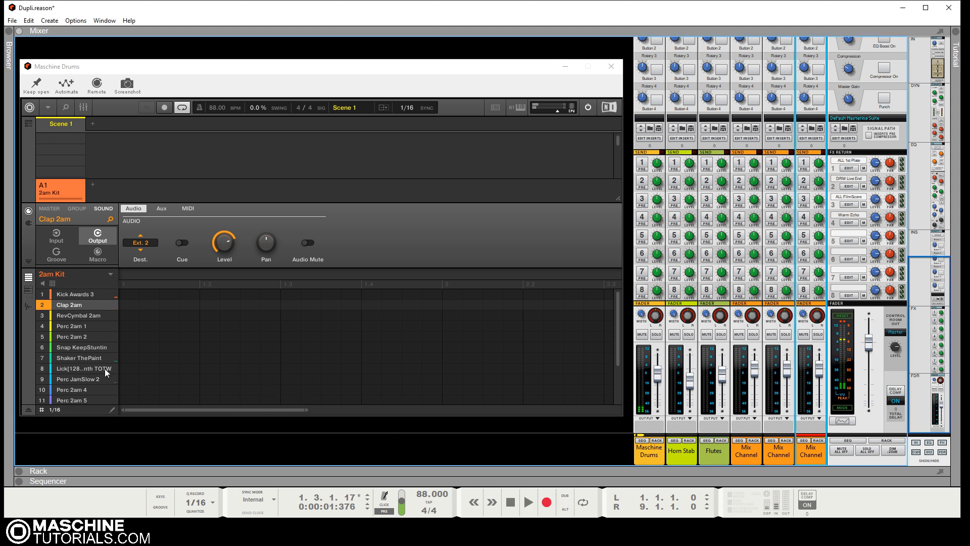
Step: Route Shaker ThePaint to Ext. 3 and Perc JamSlow 2 and Perc 2am 4 to Ext. 4
left_click(141, 241)
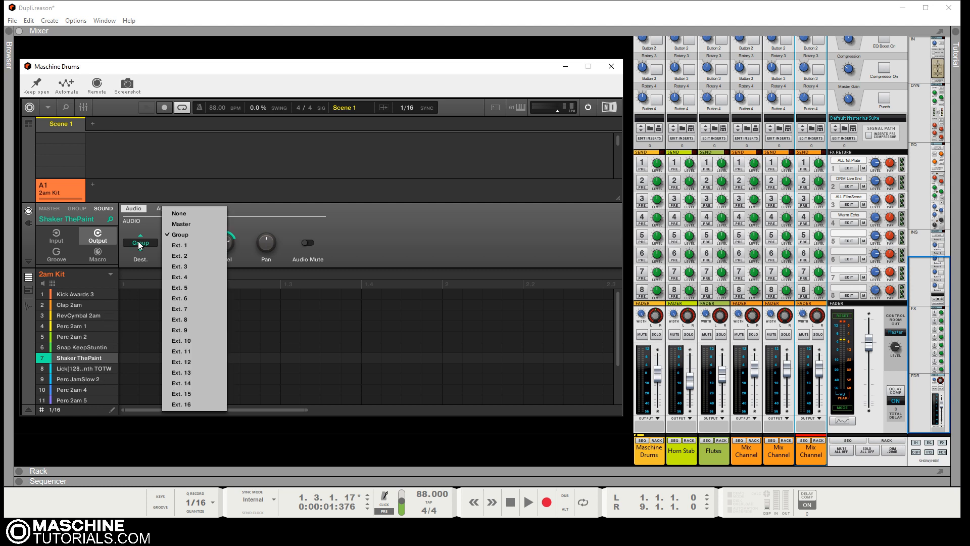
left_click(181, 266)
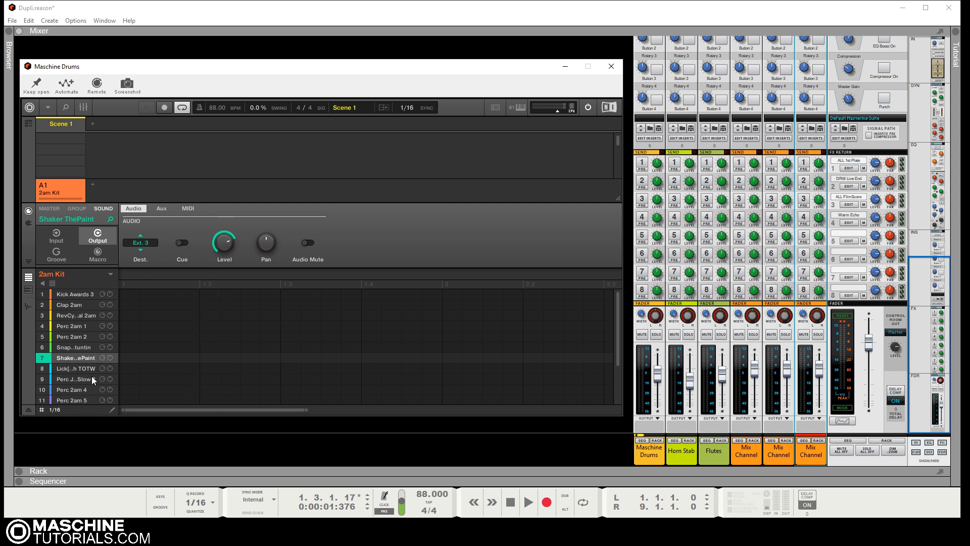
left_click(140, 242)
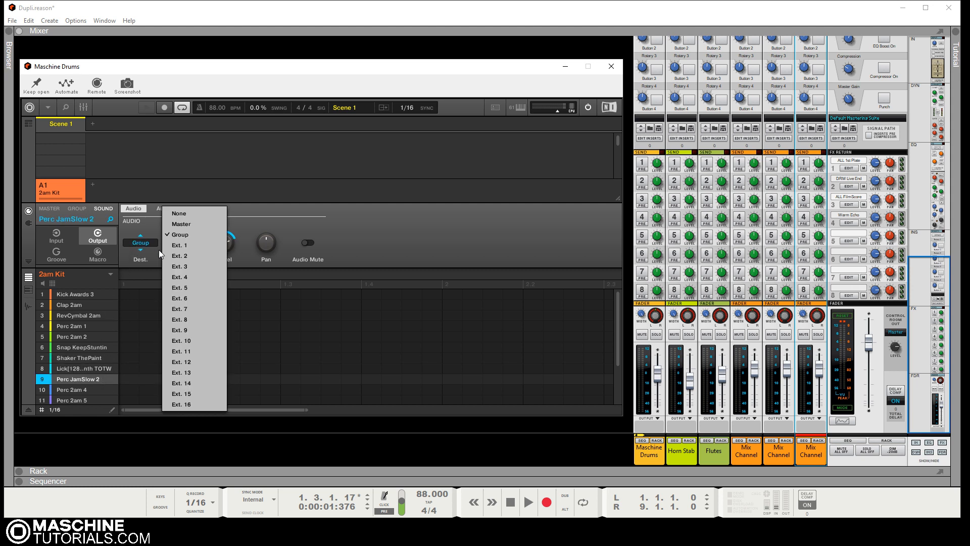
left_click(179, 277)
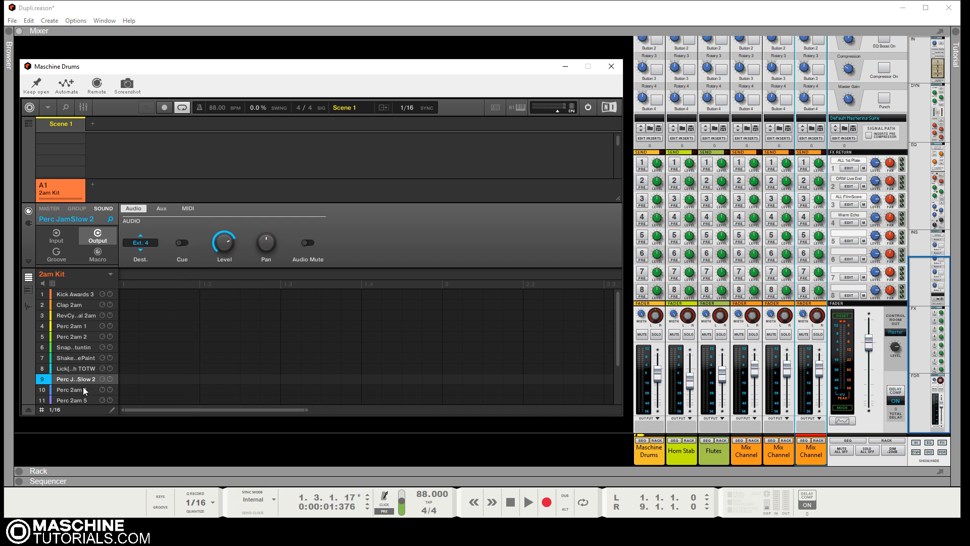
left_click(139, 241)
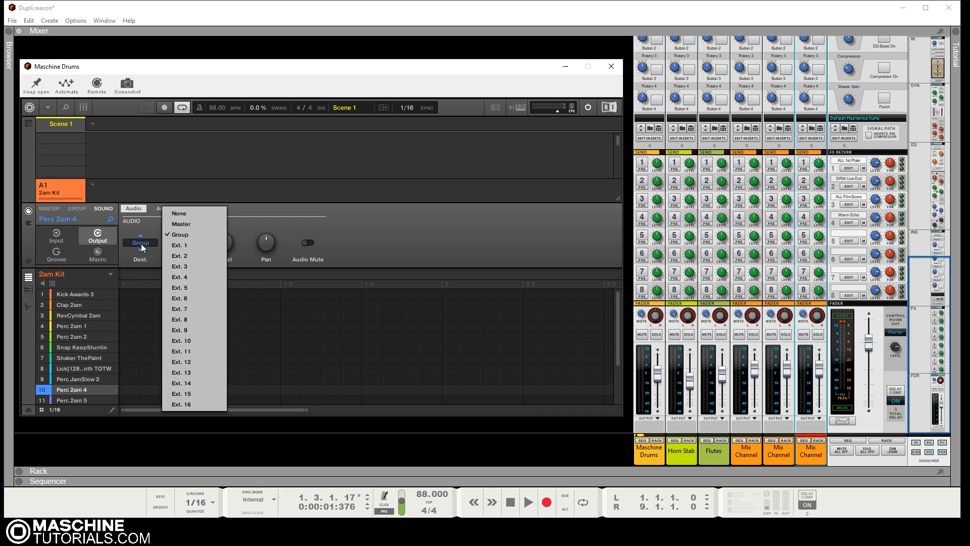
left_click(179, 277)
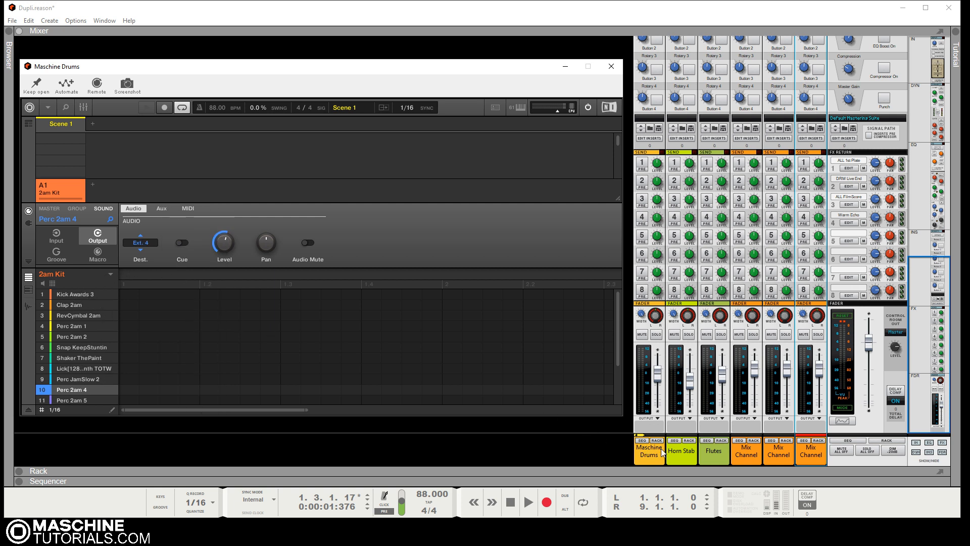
mouse_move(91, 303)
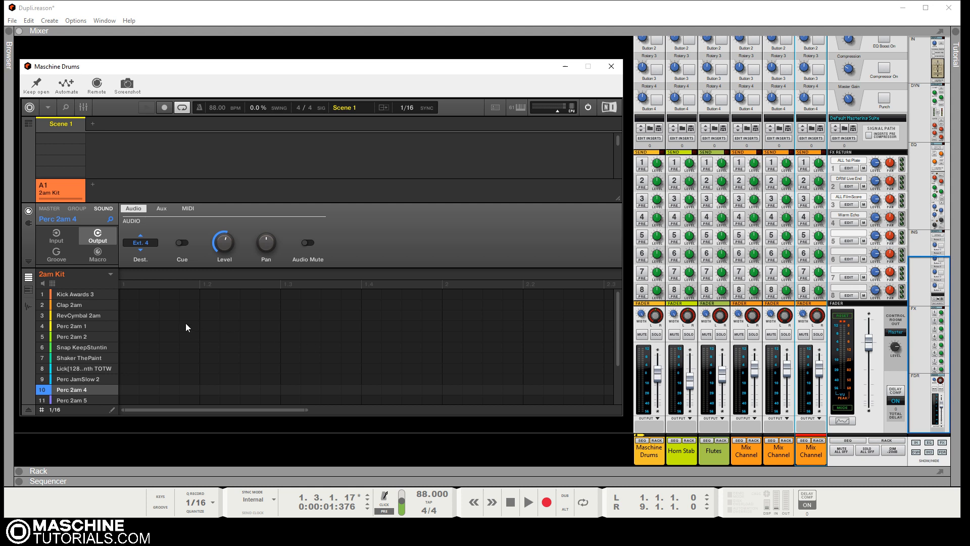
mouse_move(208, 245)
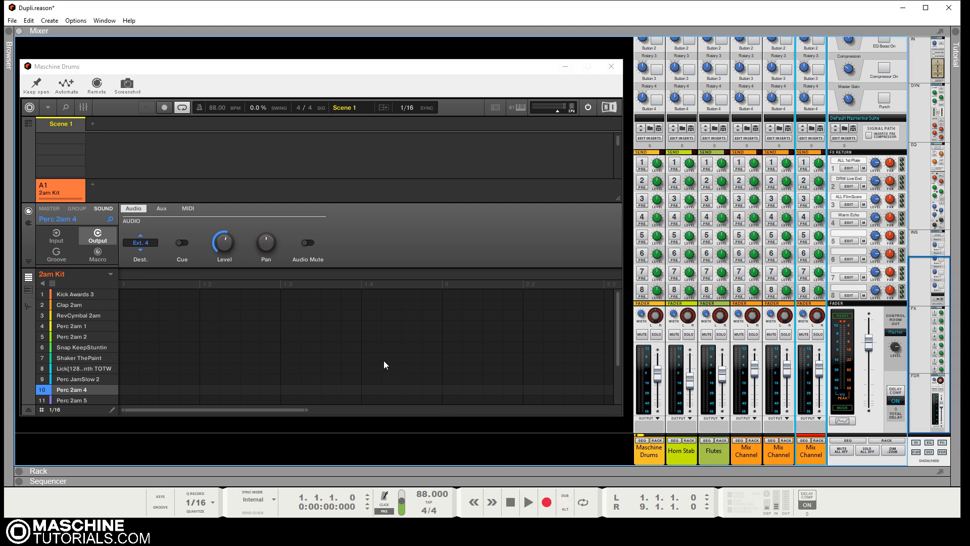
Step: Restart playback from bar 1 to hear the rerouted Maschine drums
left_click(527, 502)
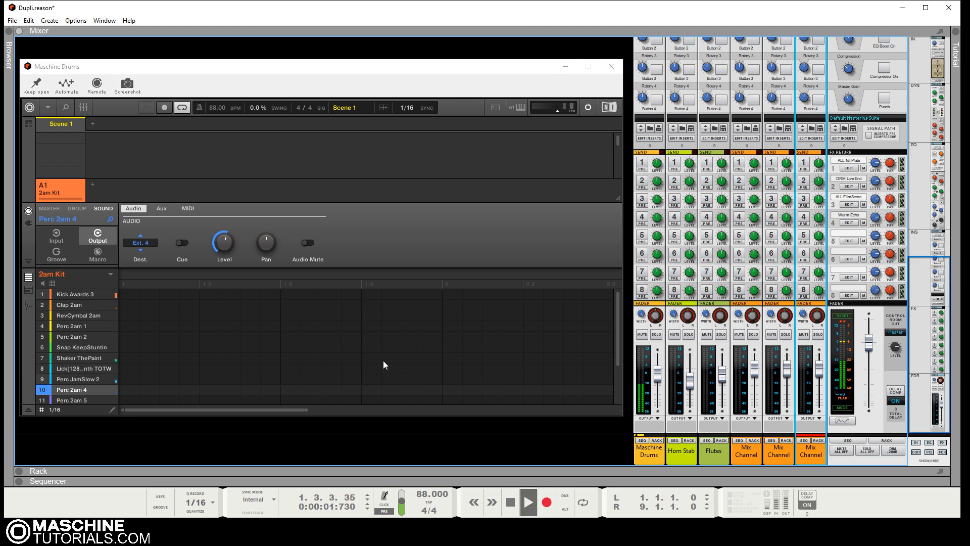
left_click(528, 501)
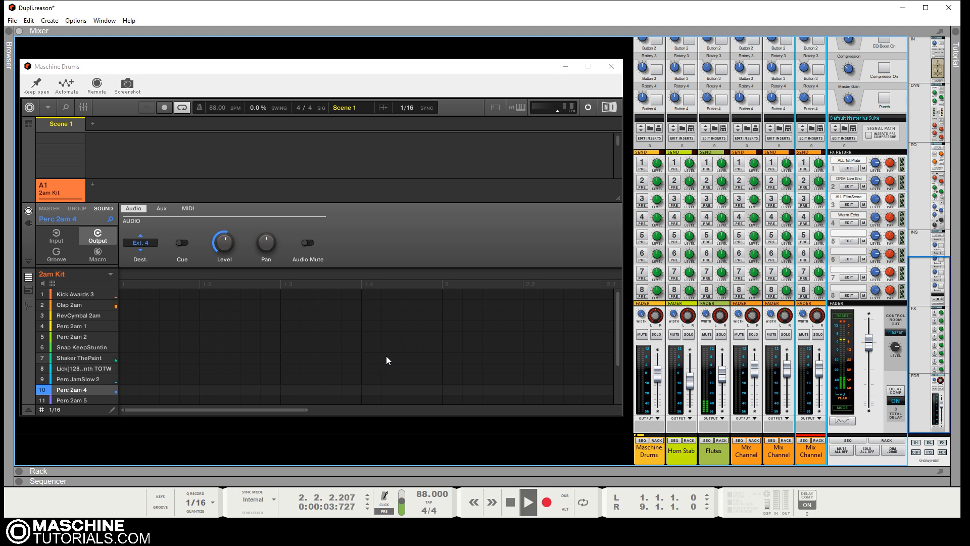
left_click(527, 502)
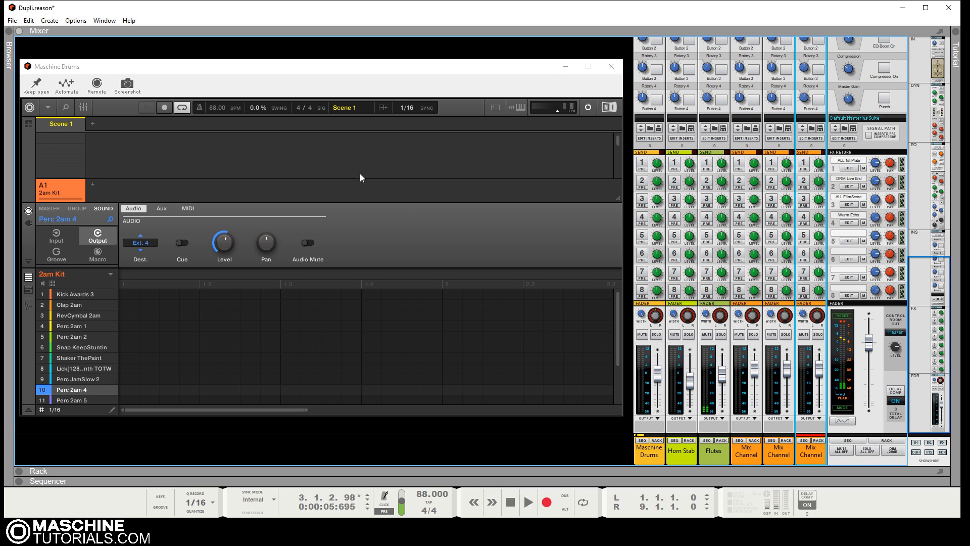
mouse_move(256, 470)
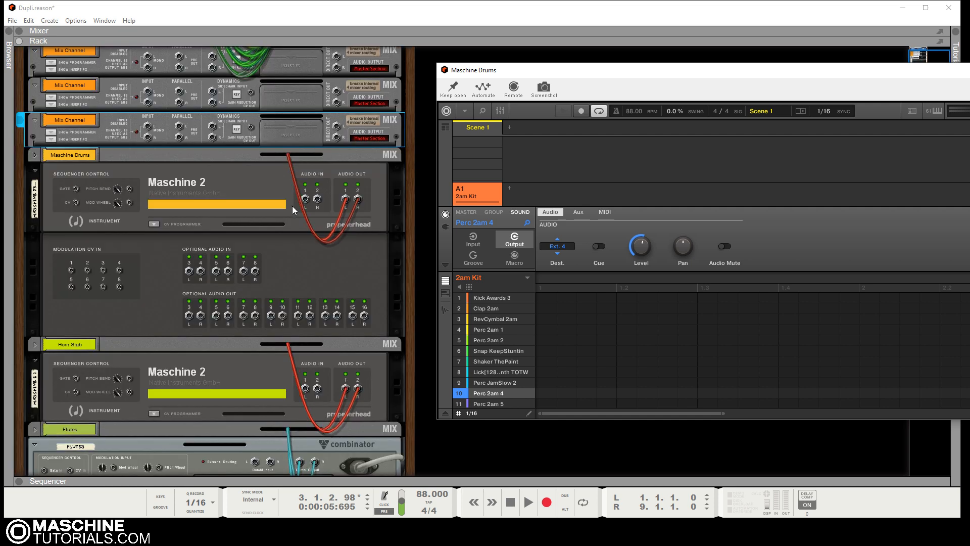
mouse_move(157, 249)
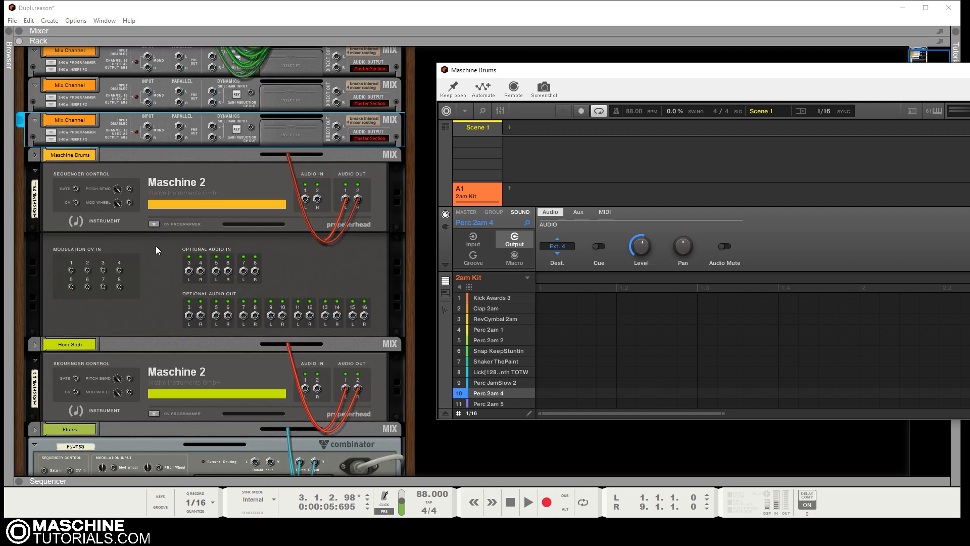
Step: Cable the Maschine Drums optional audio outs into the new Mix Channel inputs
left_click(25, 155)
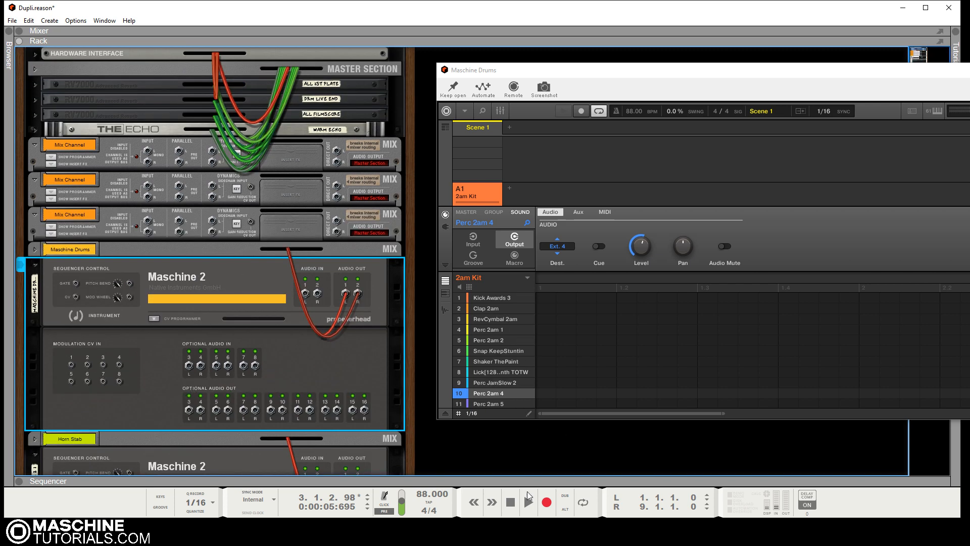
left_click(528, 501)
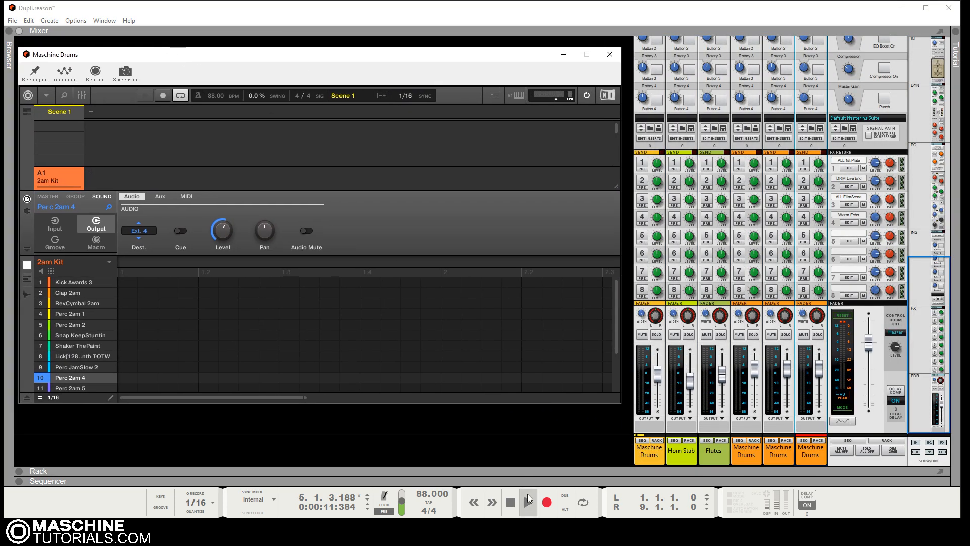
Step: Replay from the start and mute the first new Maschine Drums channel
left_click(510, 502)
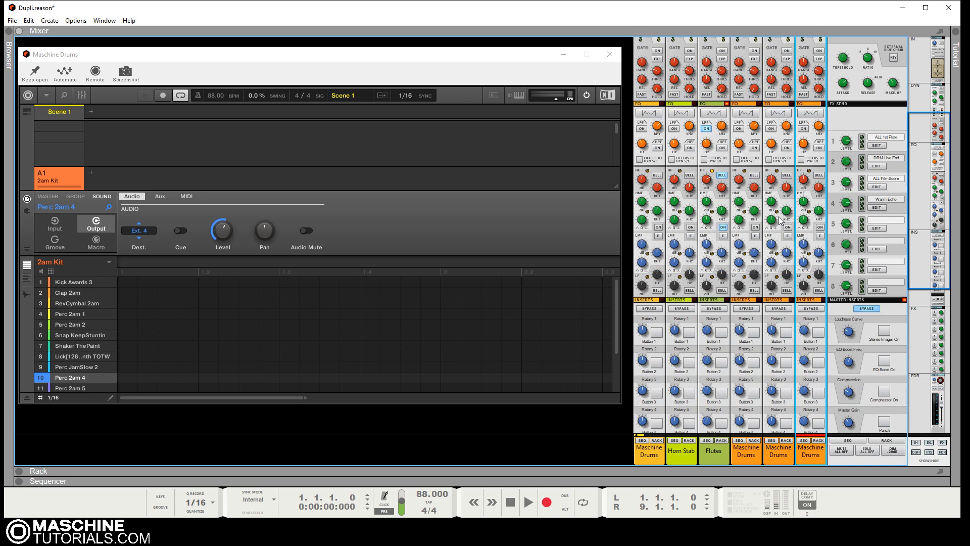
scroll("down", 3)
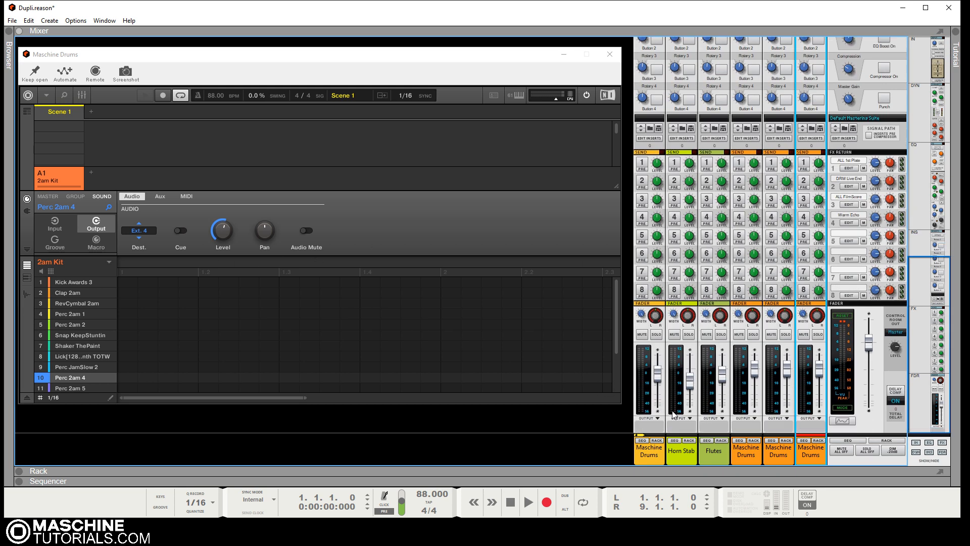
left_click(527, 501)
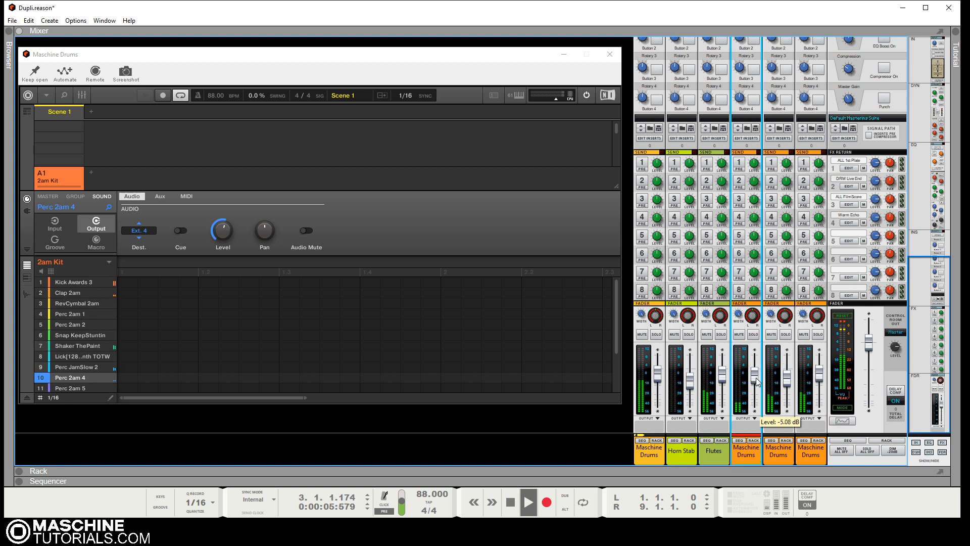
left_click(738, 335)
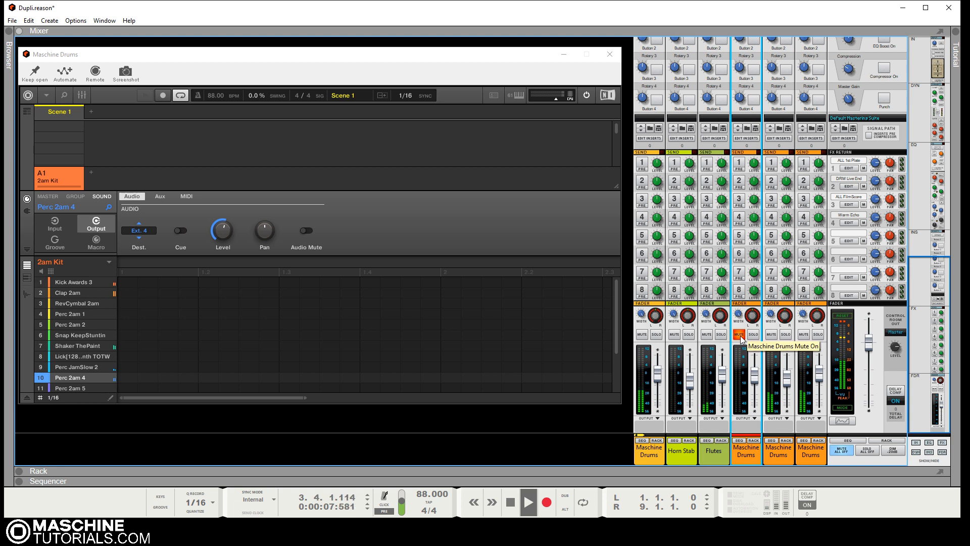